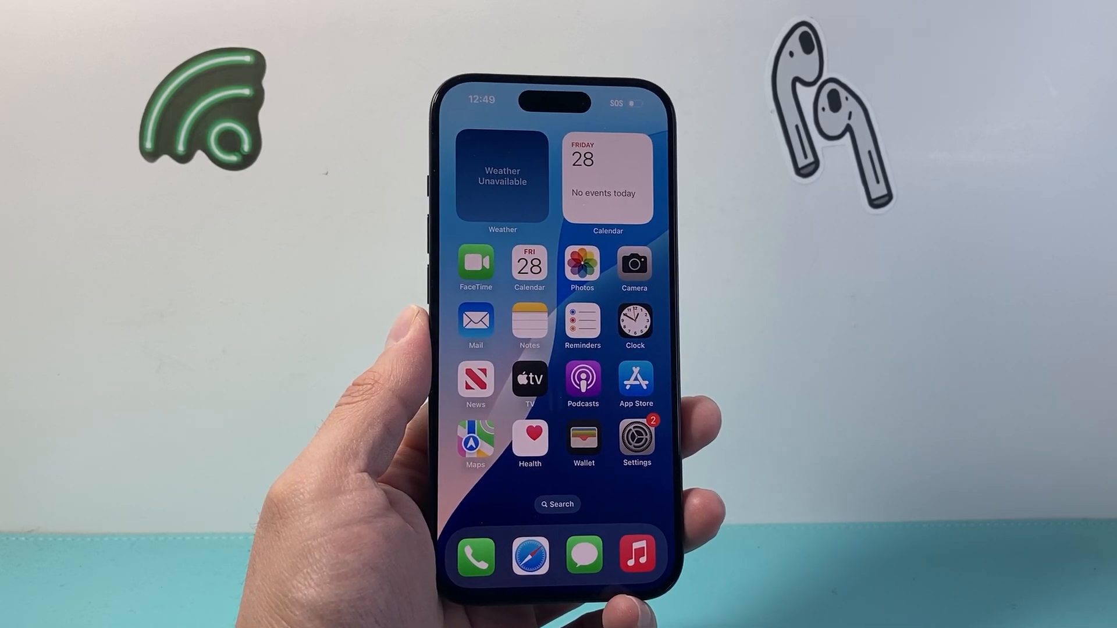
# Step: Launch Settings, enter Apps, and scroll down to Passwords, Phone and Photos
pyautogui.hscroll(-3)
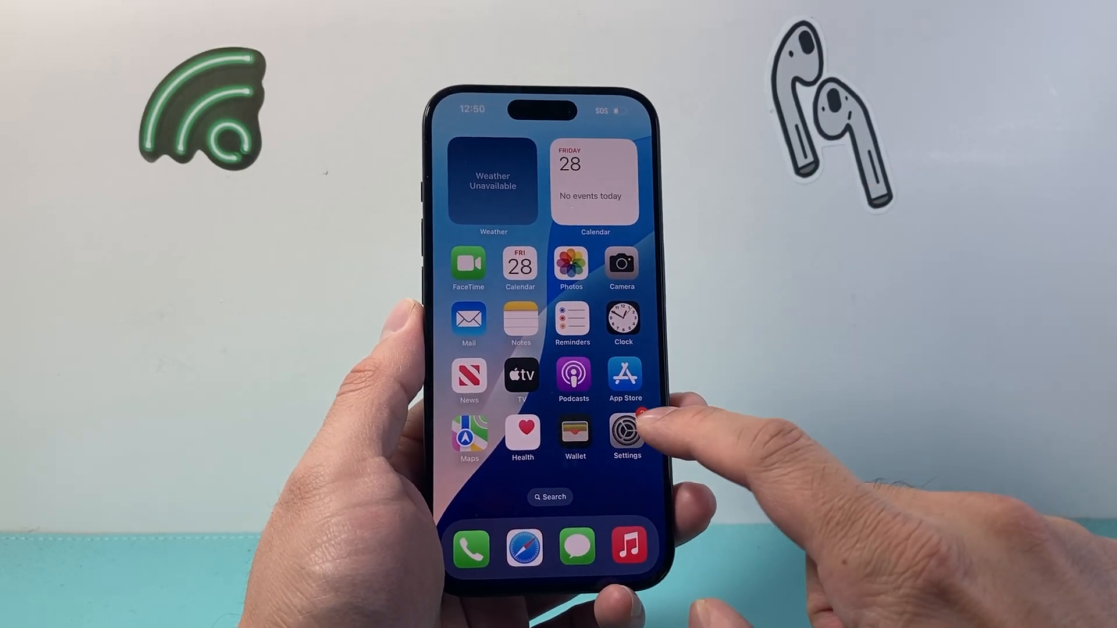
pyautogui.click(626, 431)
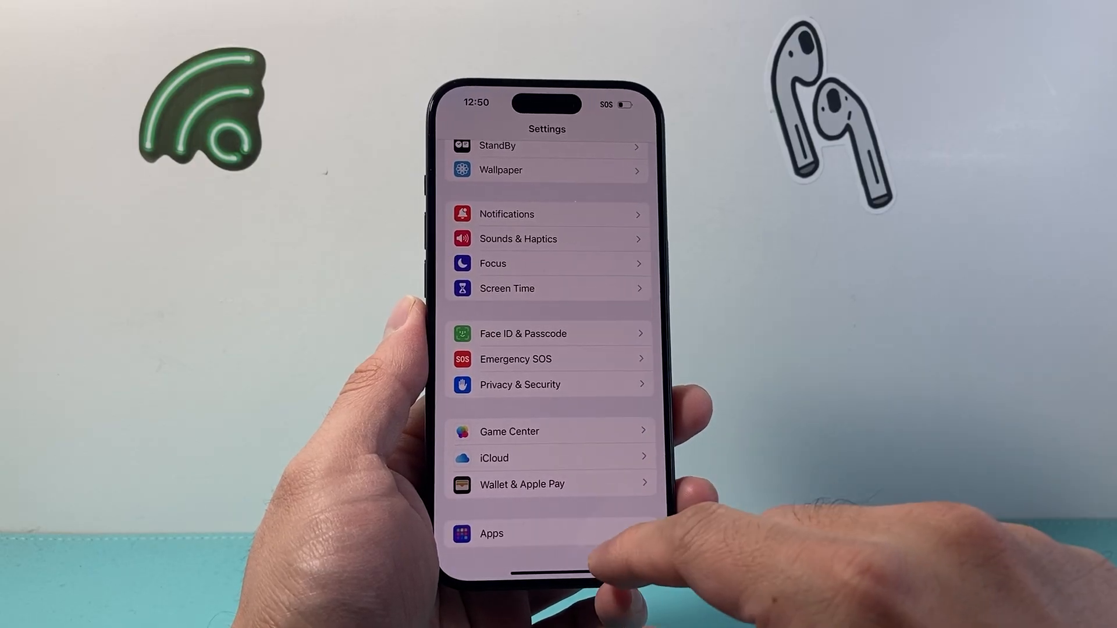
pyautogui.click(492, 533)
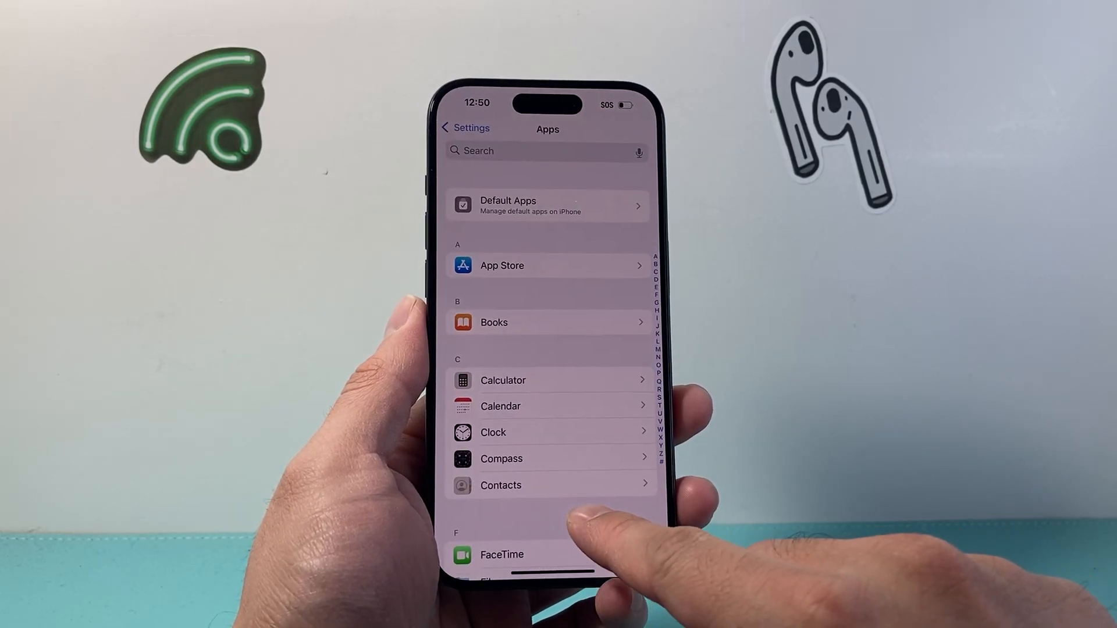
pyautogui.scroll(-3)
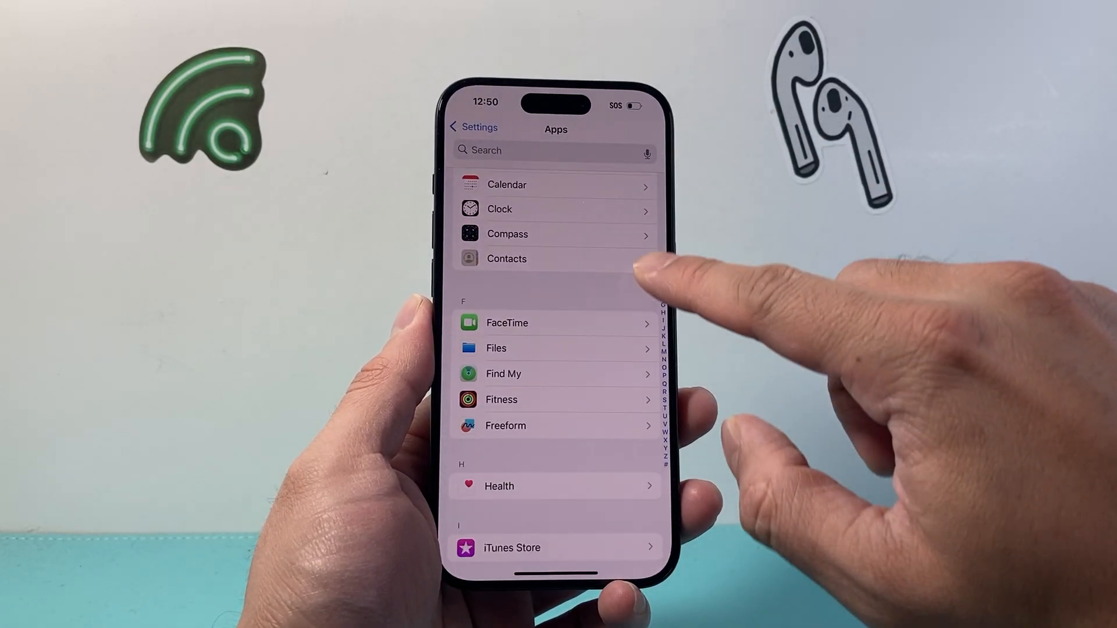
pyautogui.scroll(-3)
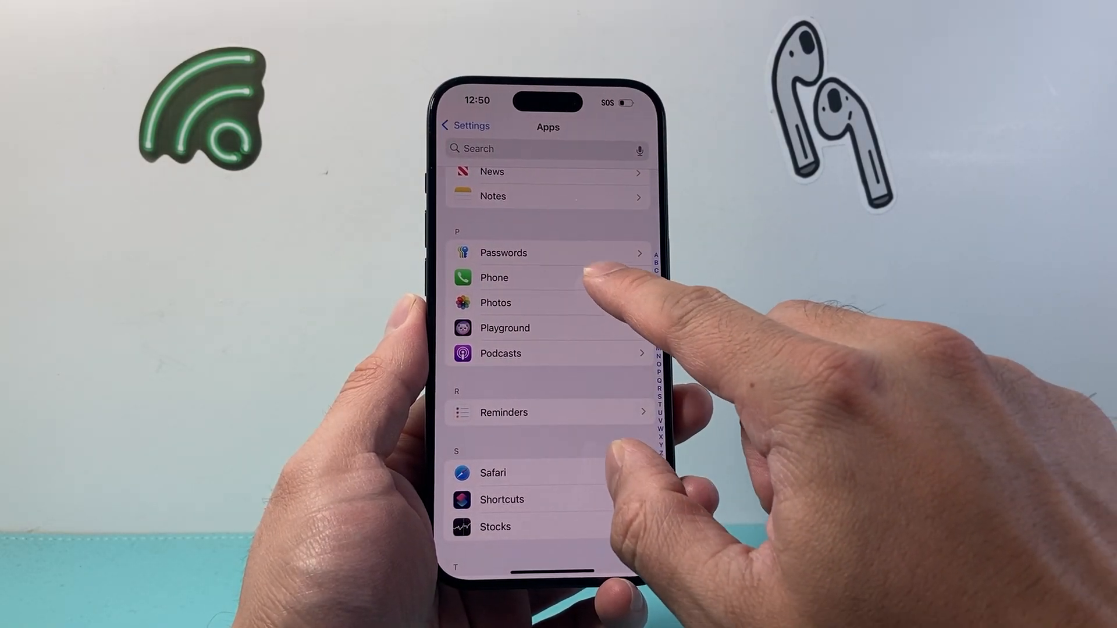
# Step: Enter Phone settings and reach the Blocked Contacts and Silence Unknown Callers rows
pyautogui.click(495, 278)
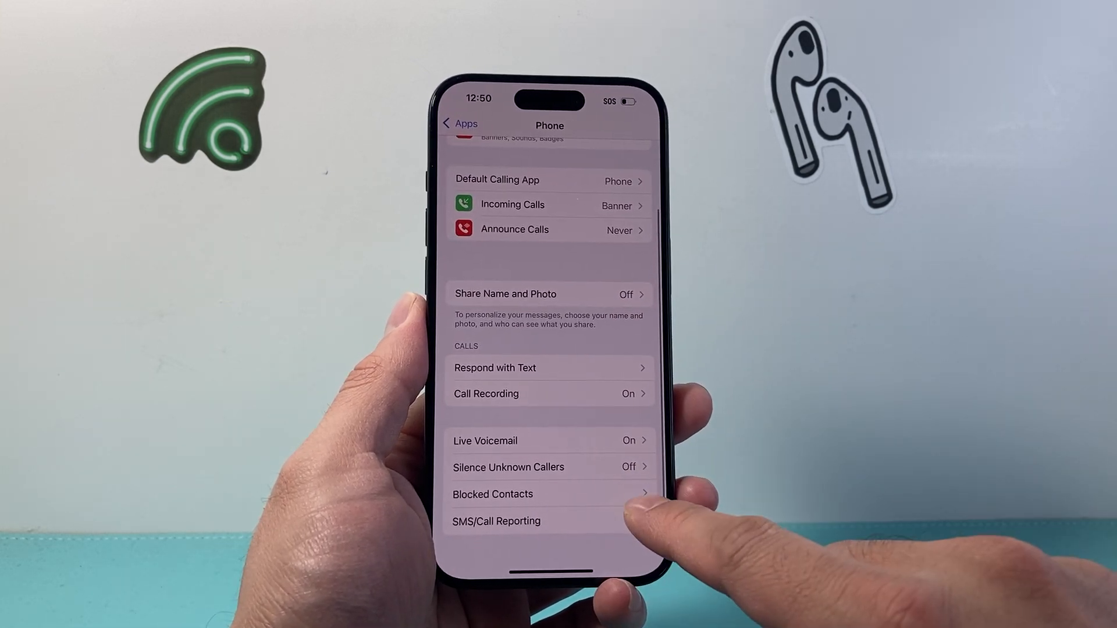
pyautogui.click(492, 494)
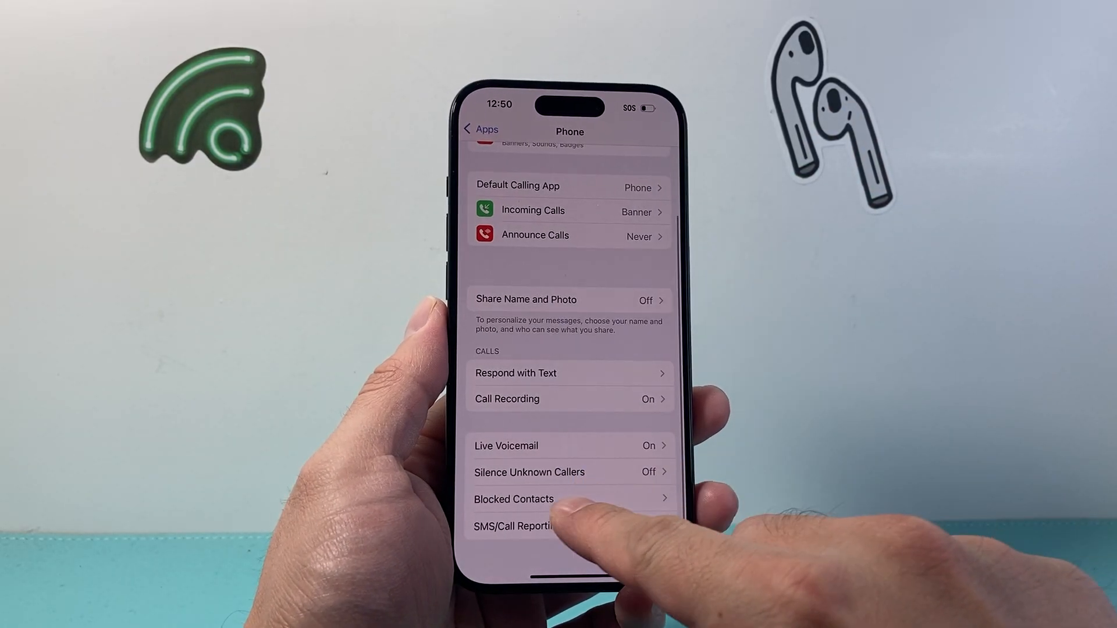
# Step: Back out of Phone and Messages settings, scrolling the Apps list up to Find My, Fitness, Health
pyautogui.click(477, 129)
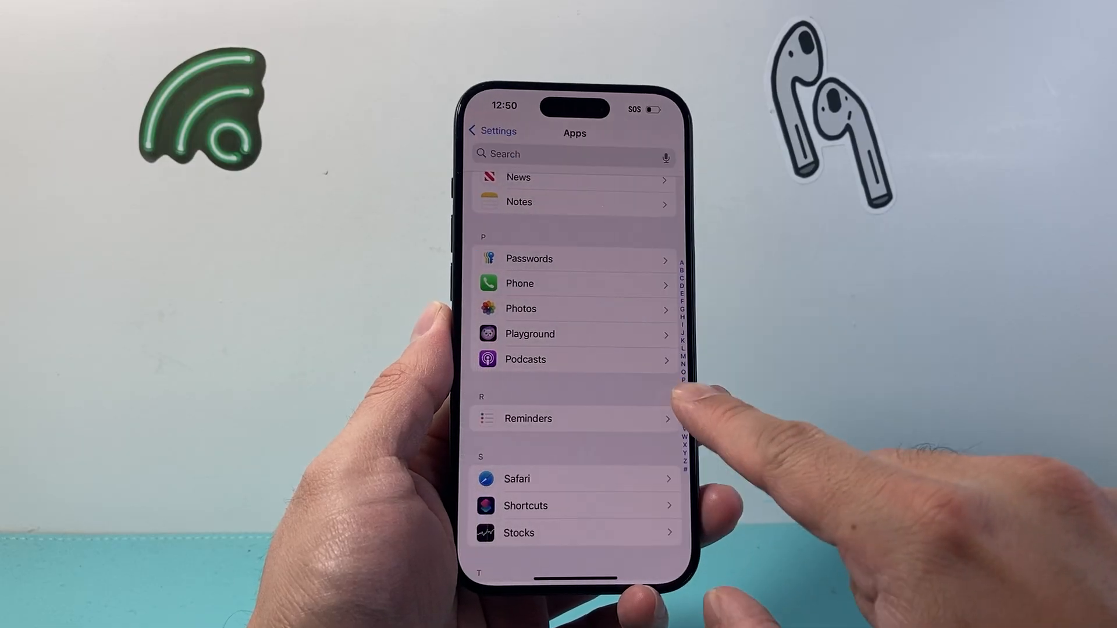
pyautogui.scroll(-3)
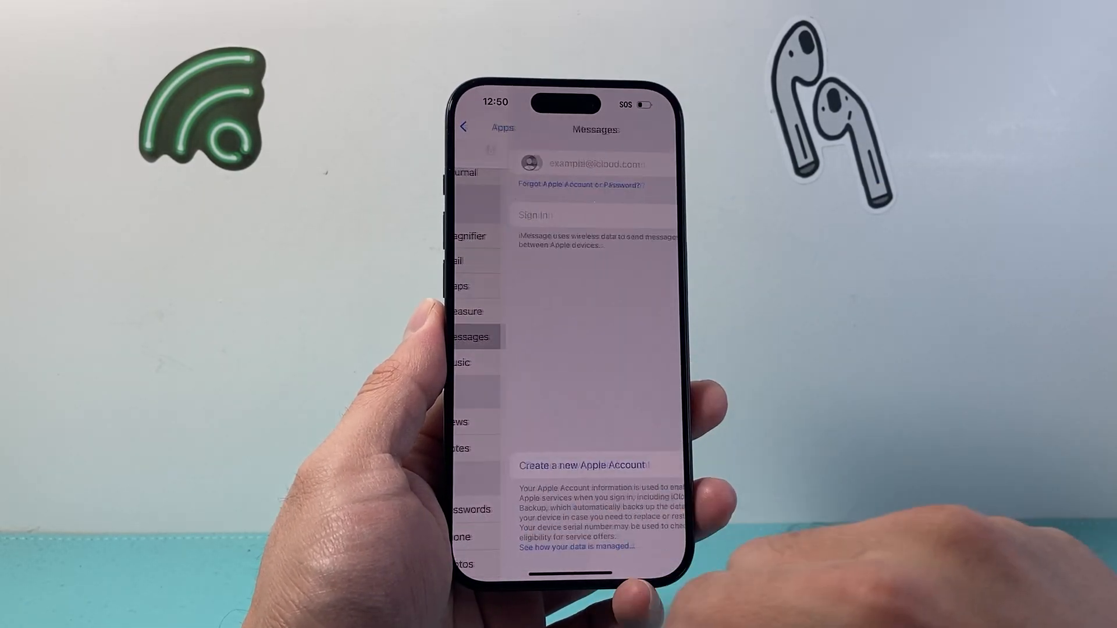
pyautogui.click(464, 127)
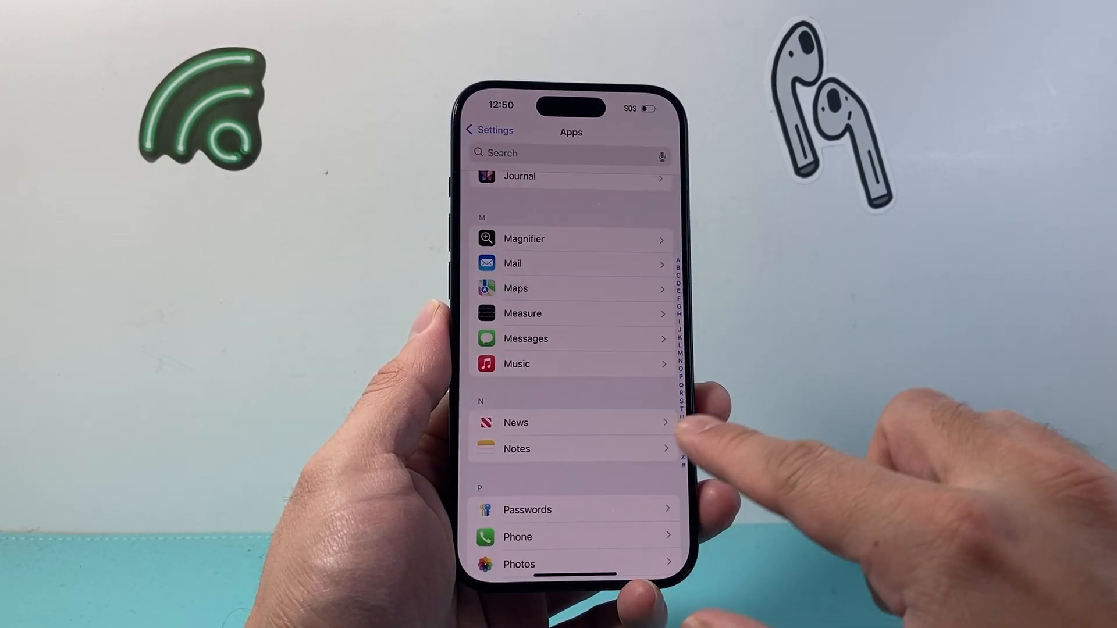
pyautogui.scroll(-3)
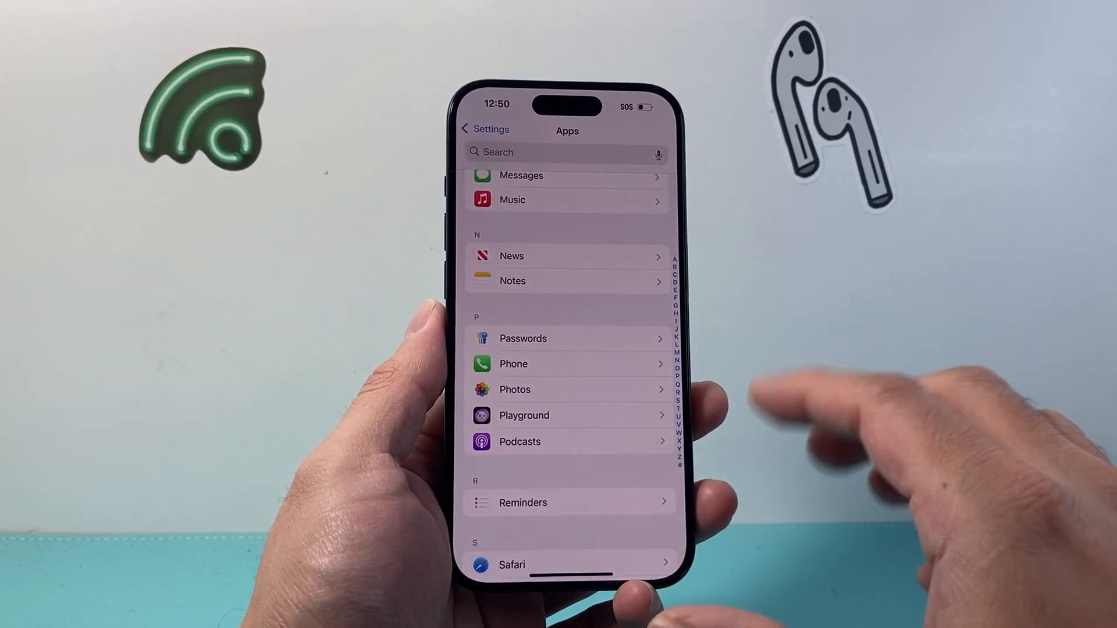
pyautogui.scroll(-3)
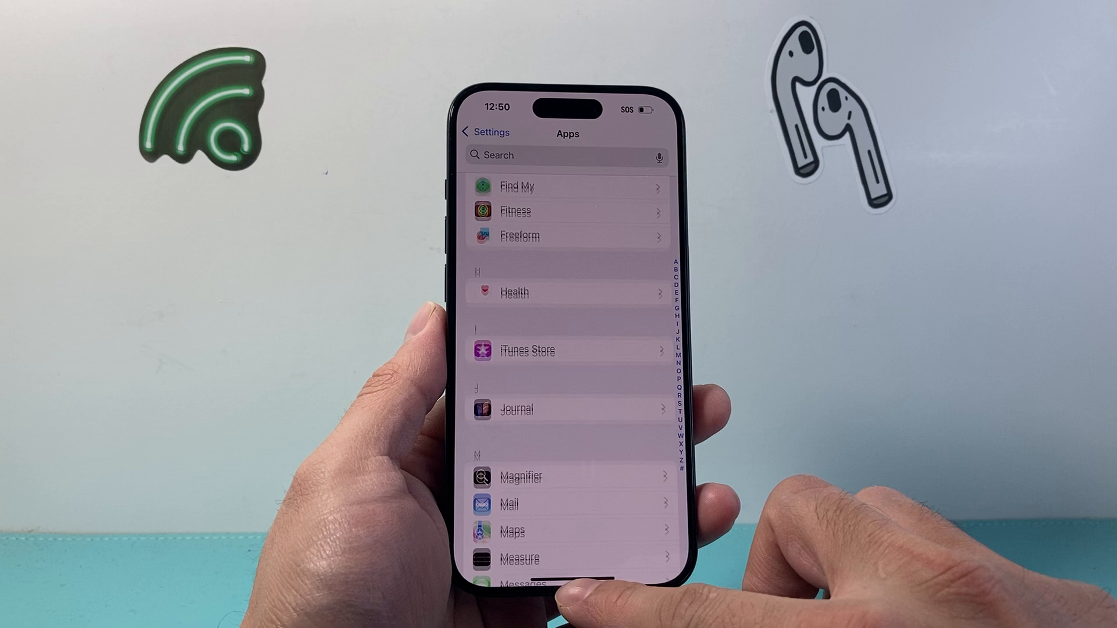